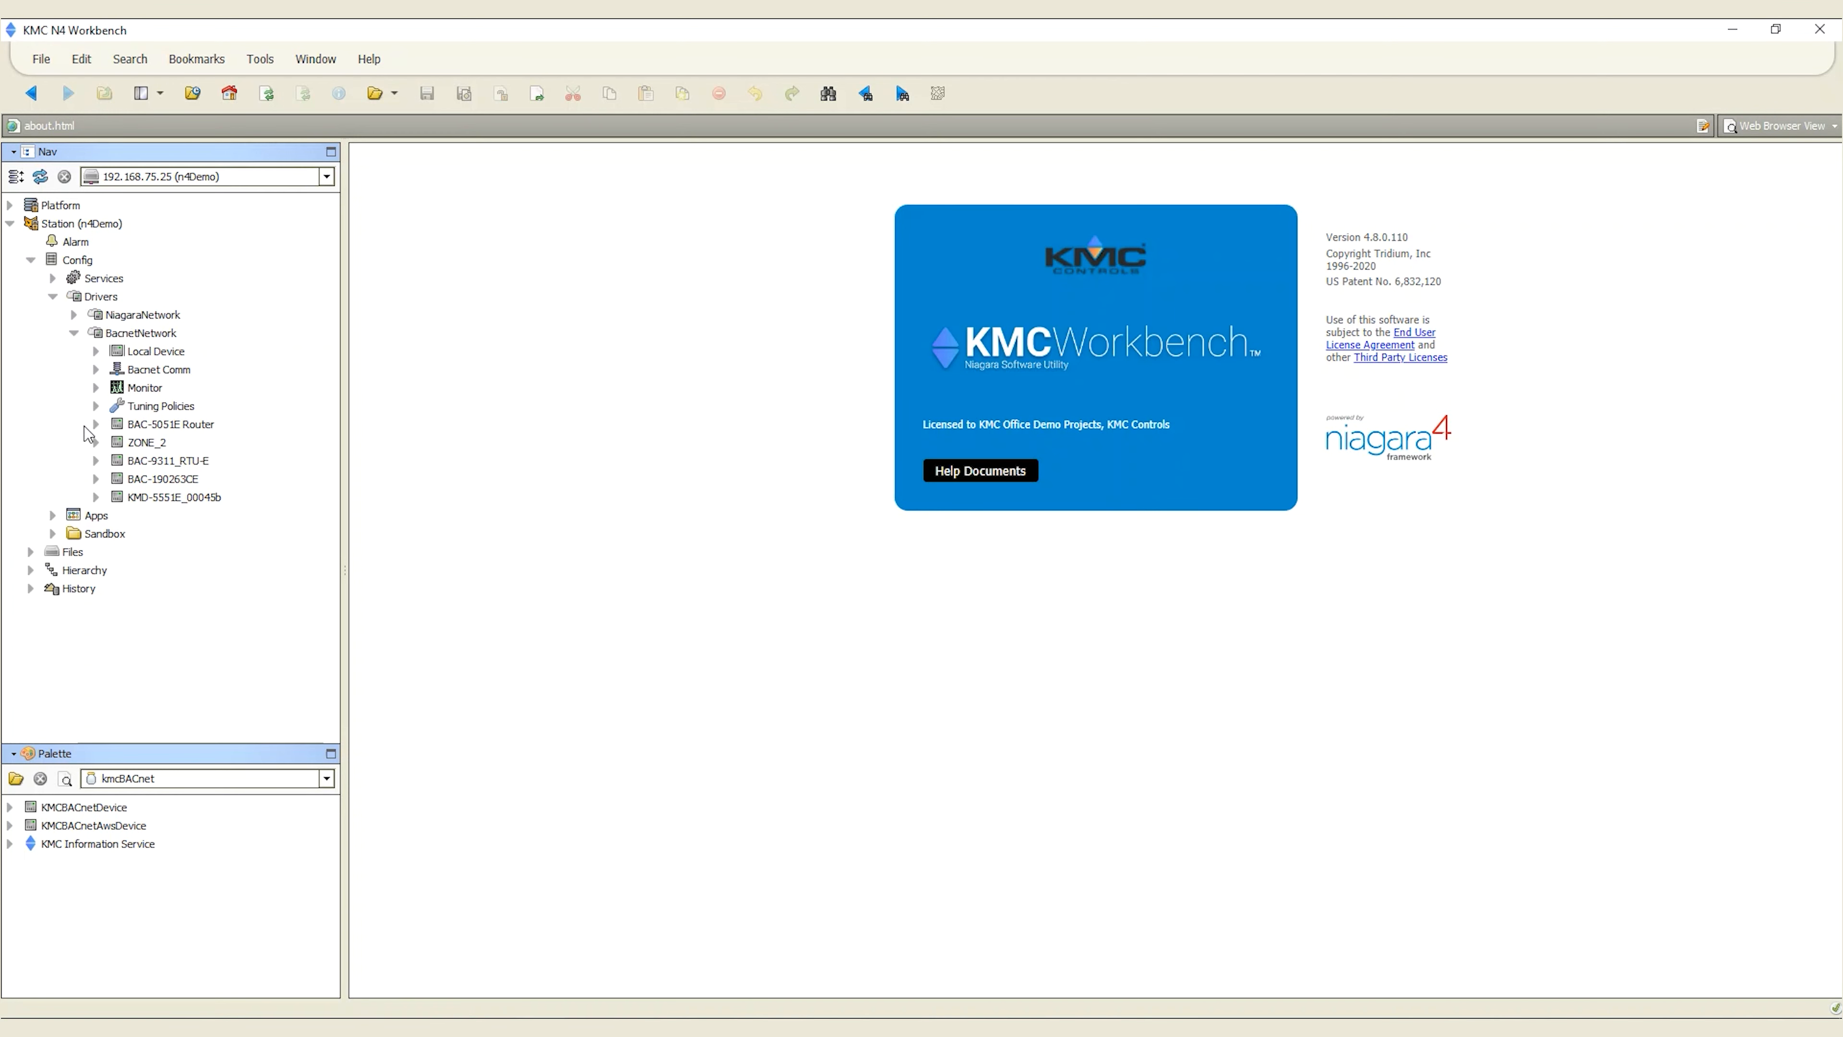
# Expand ZONE_2 and its KMC Object Configuration in the Nav tree to reach its program objects
pyautogui.click(95, 442)
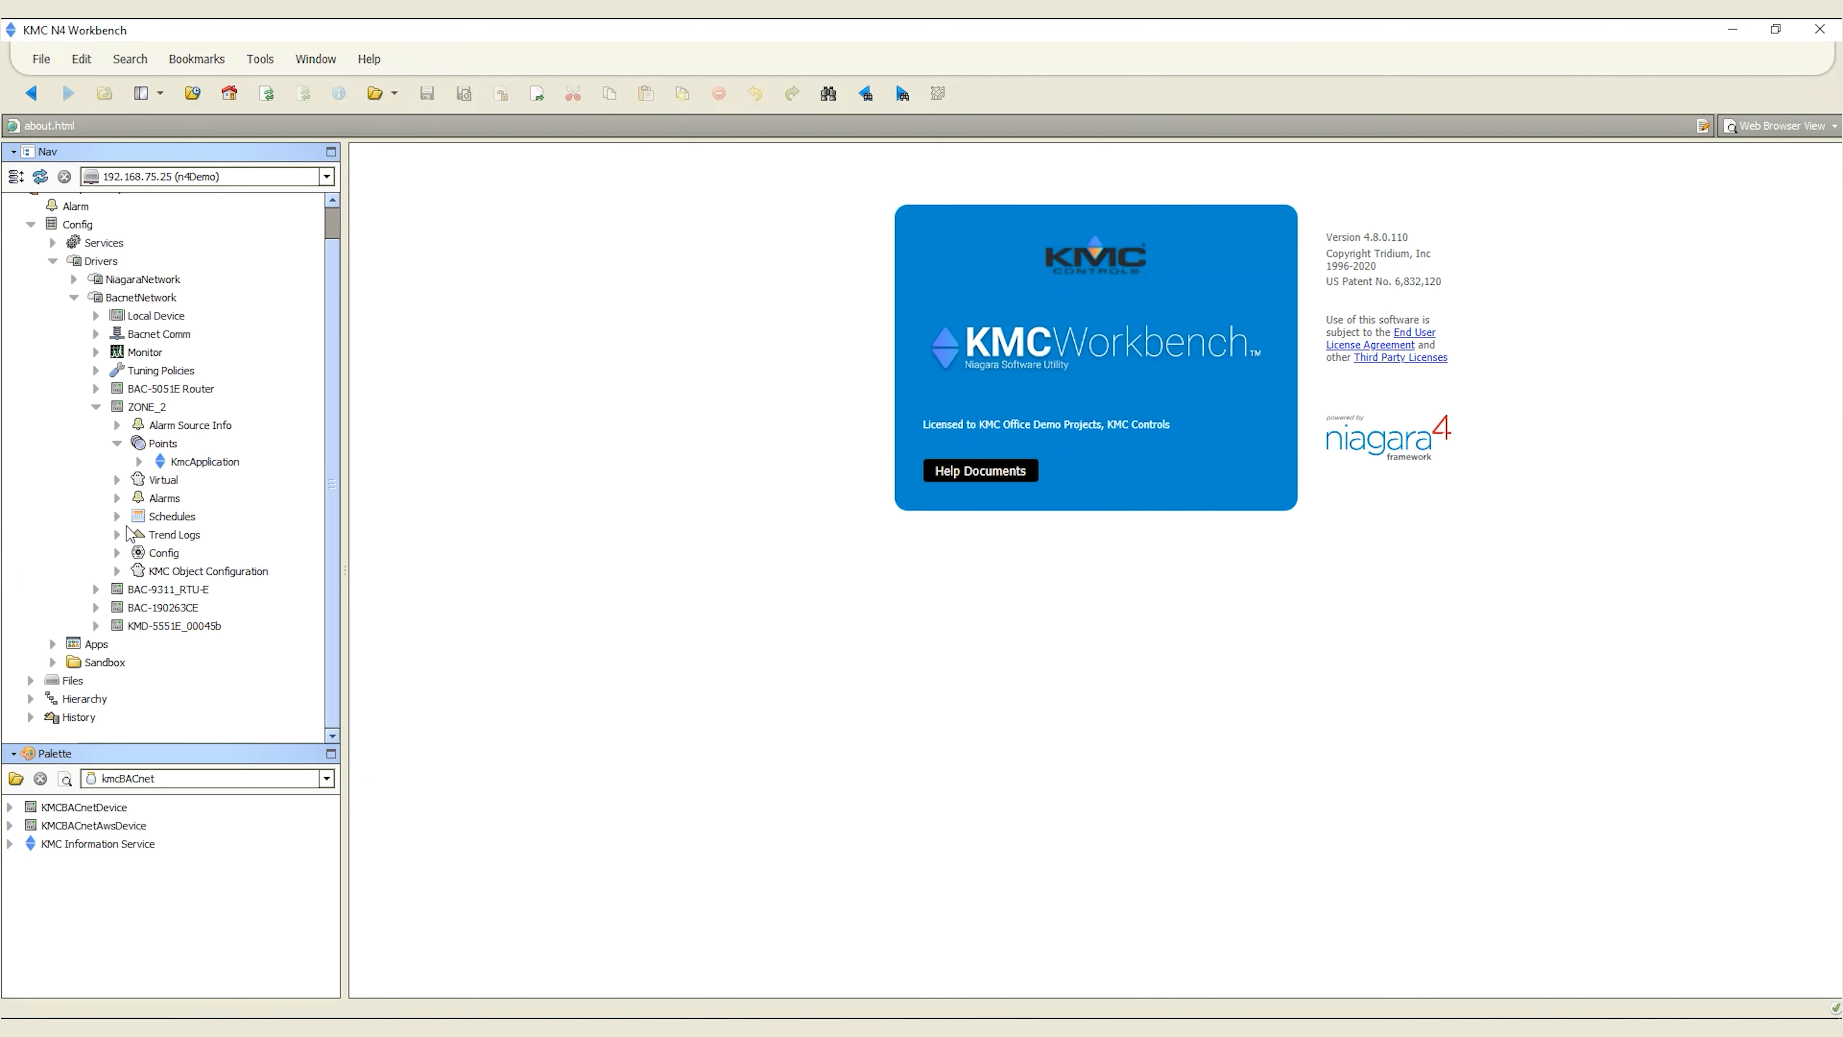
pyautogui.click(119, 570)
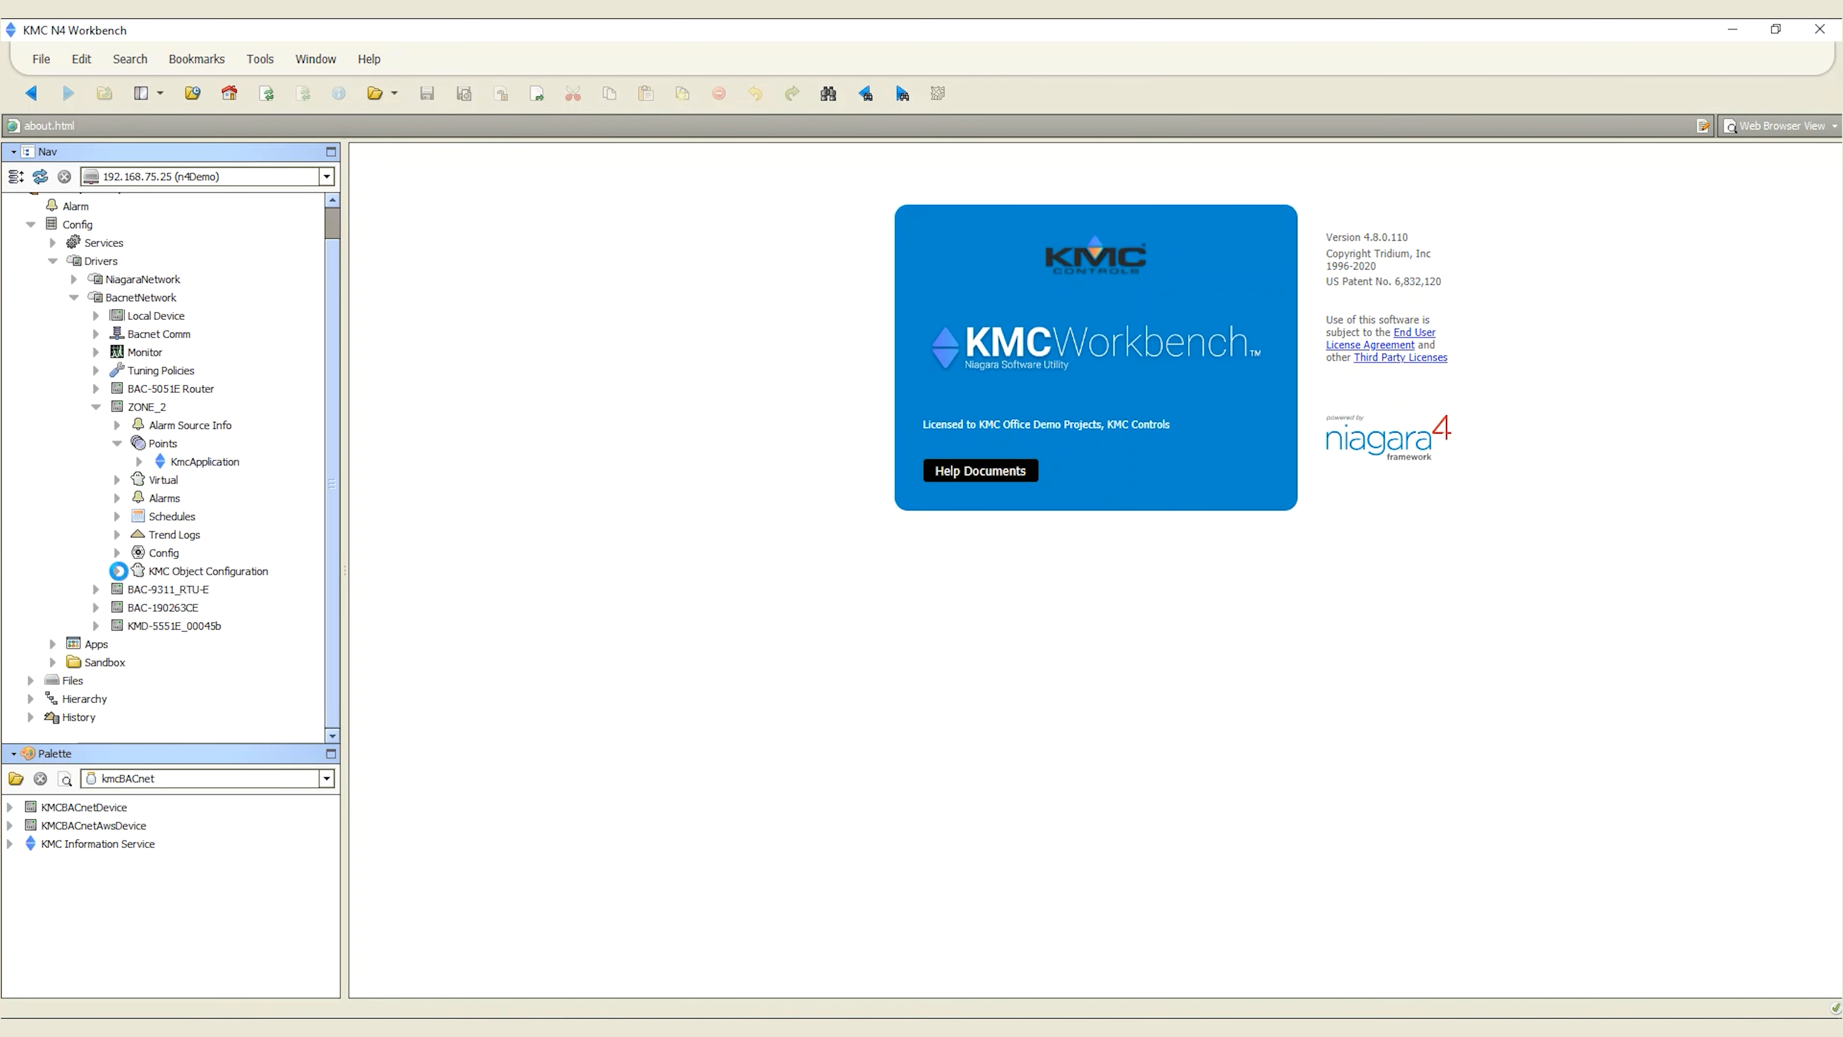
pyautogui.click(116, 570)
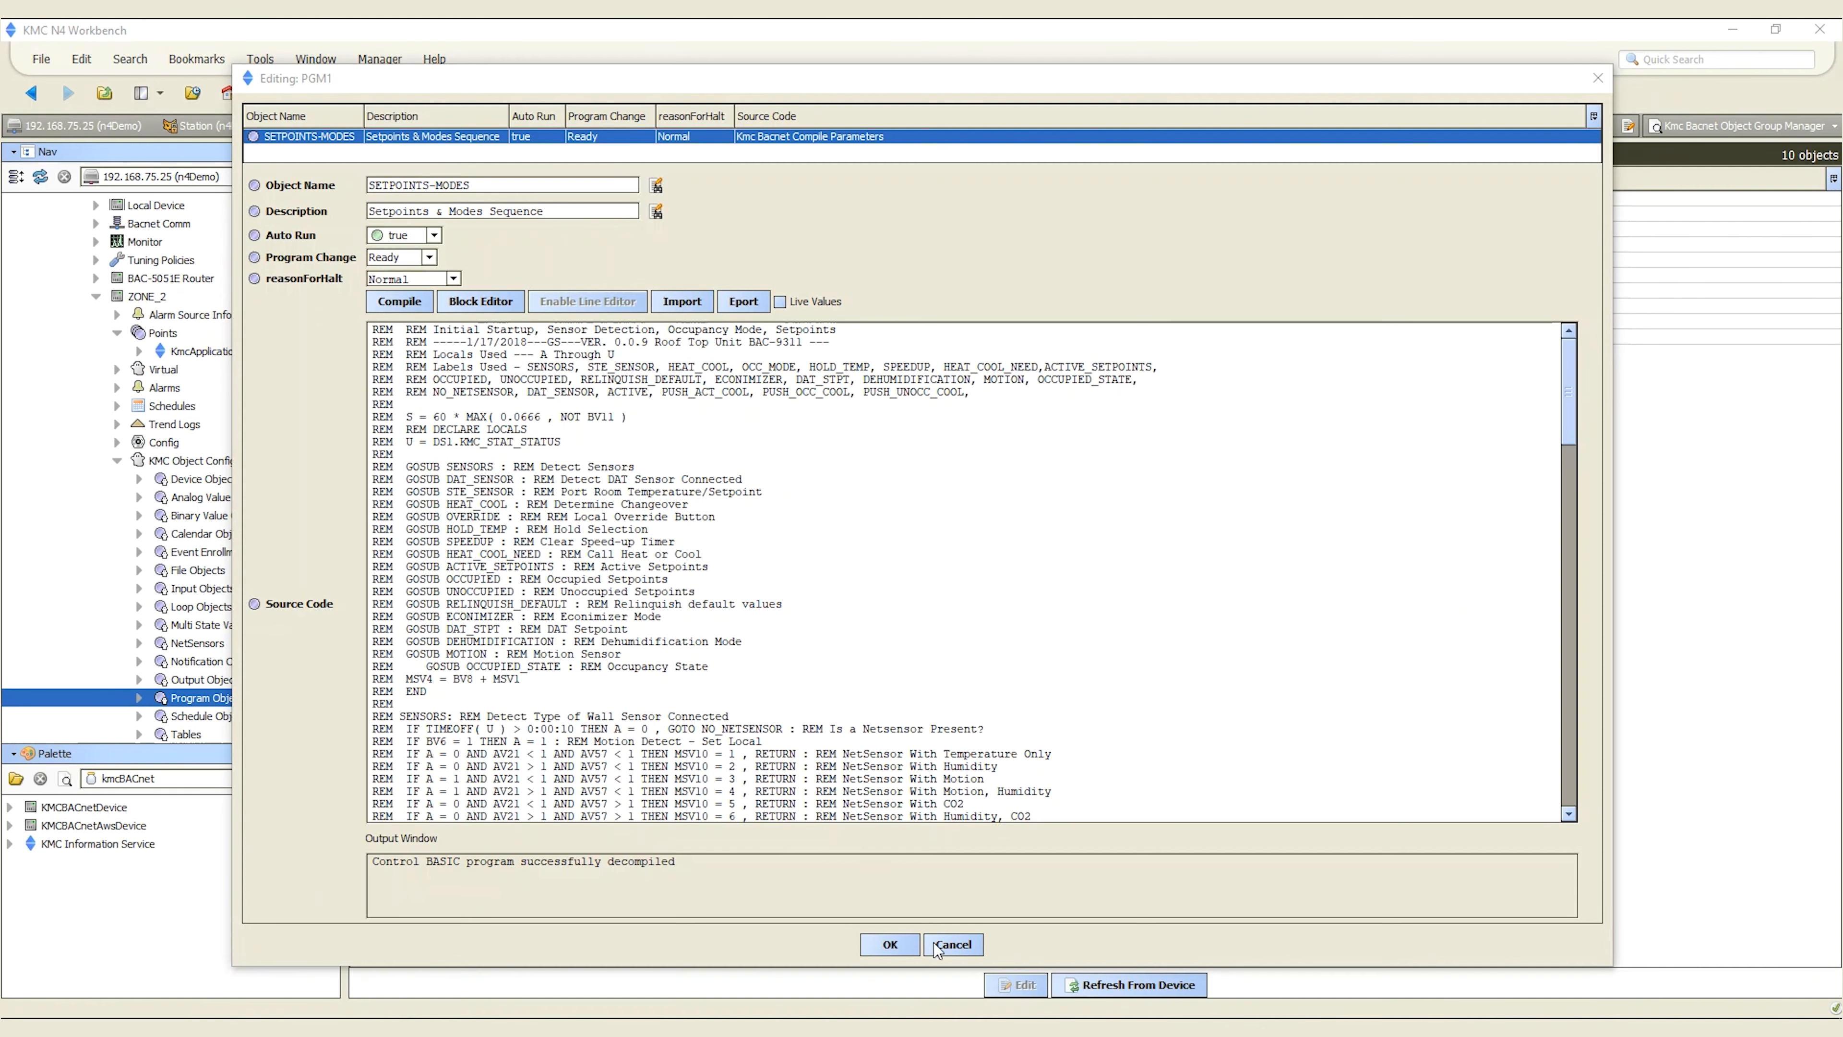
# Cancel the program editor, view ZONE_2's Output Objects and inspect COLD_DMPR_CMND (analogOutput:7) without saving
pyautogui.click(953, 944)
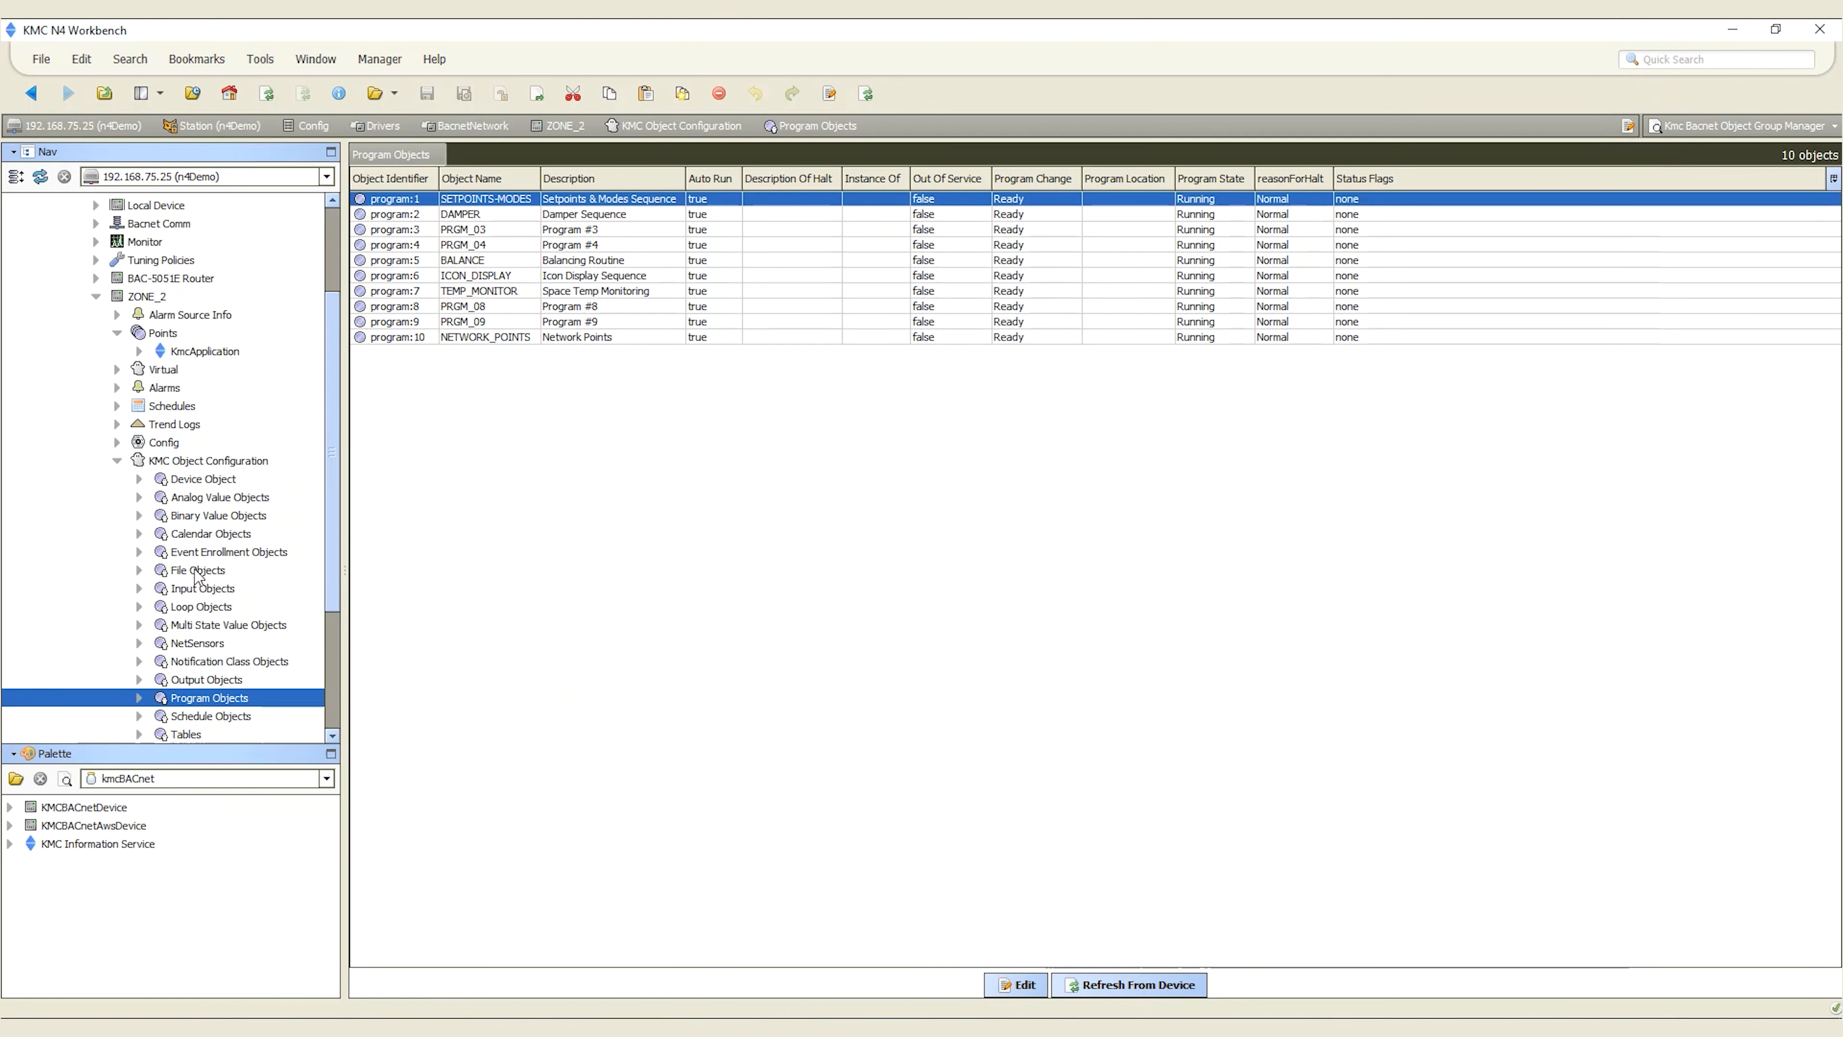
pyautogui.click(203, 588)
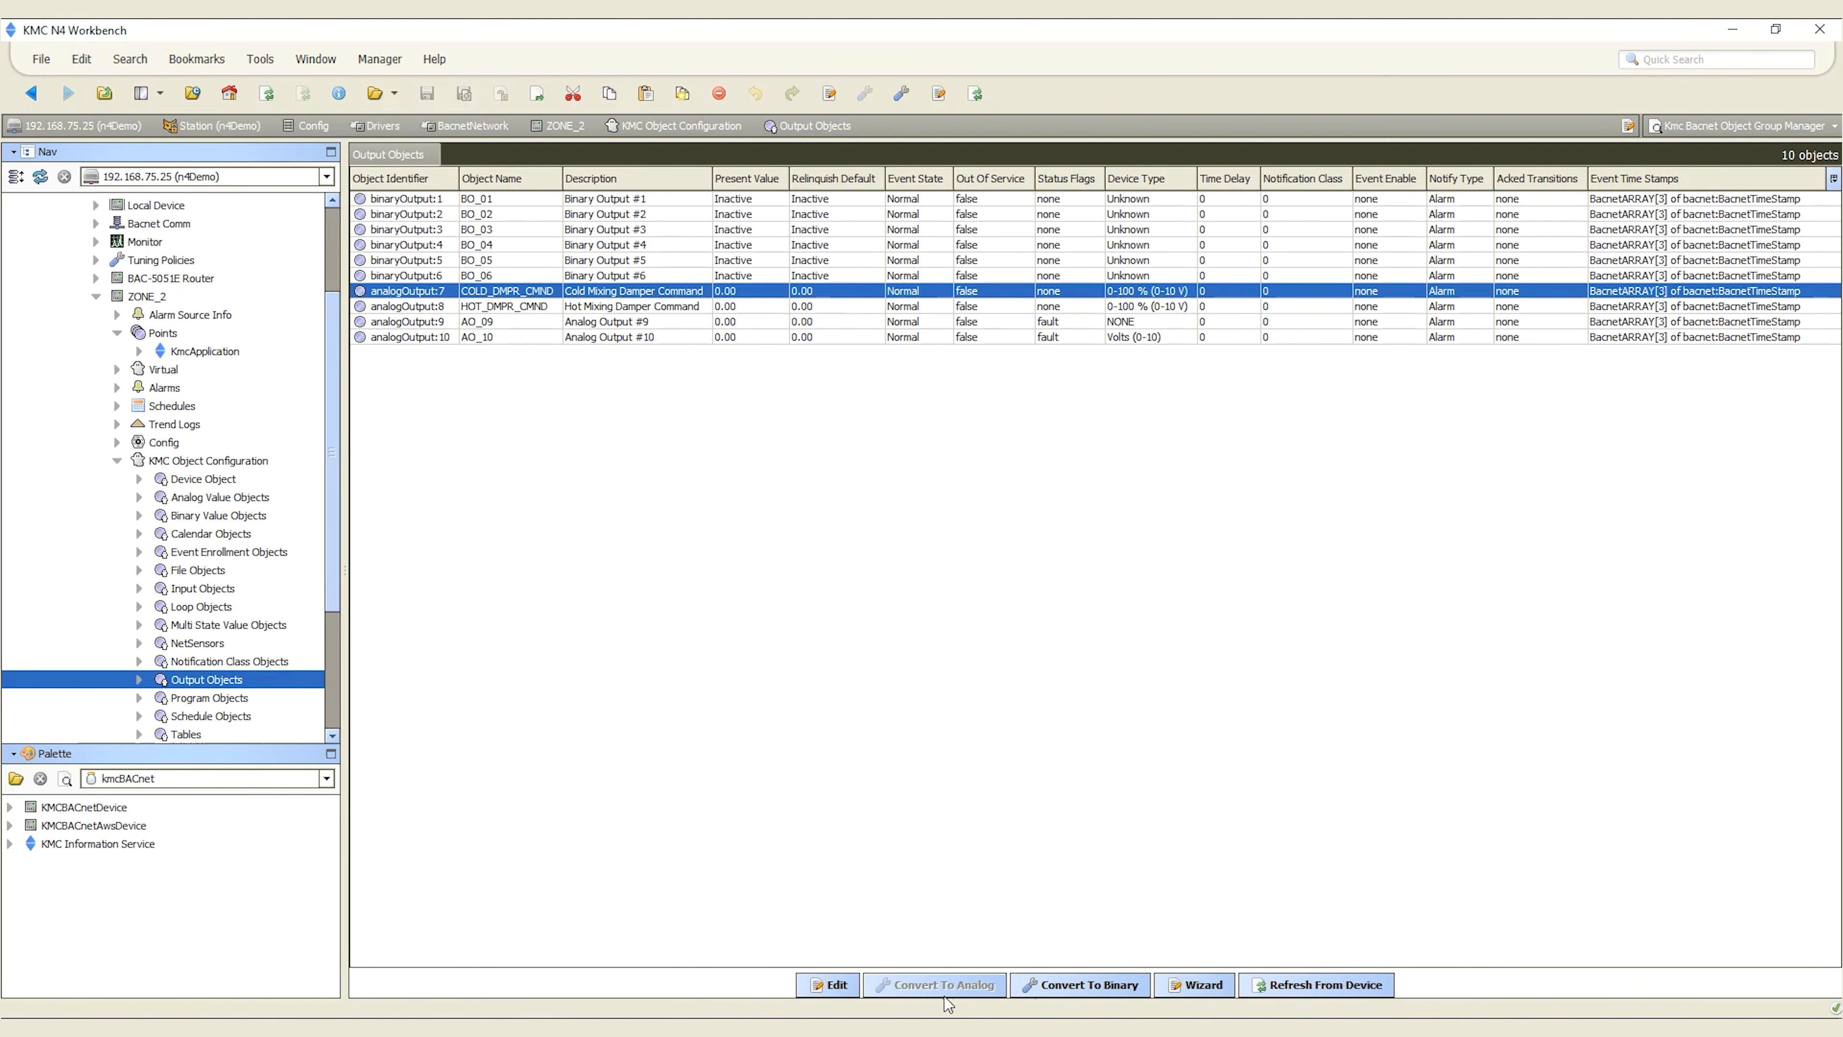
pyautogui.click(827, 984)
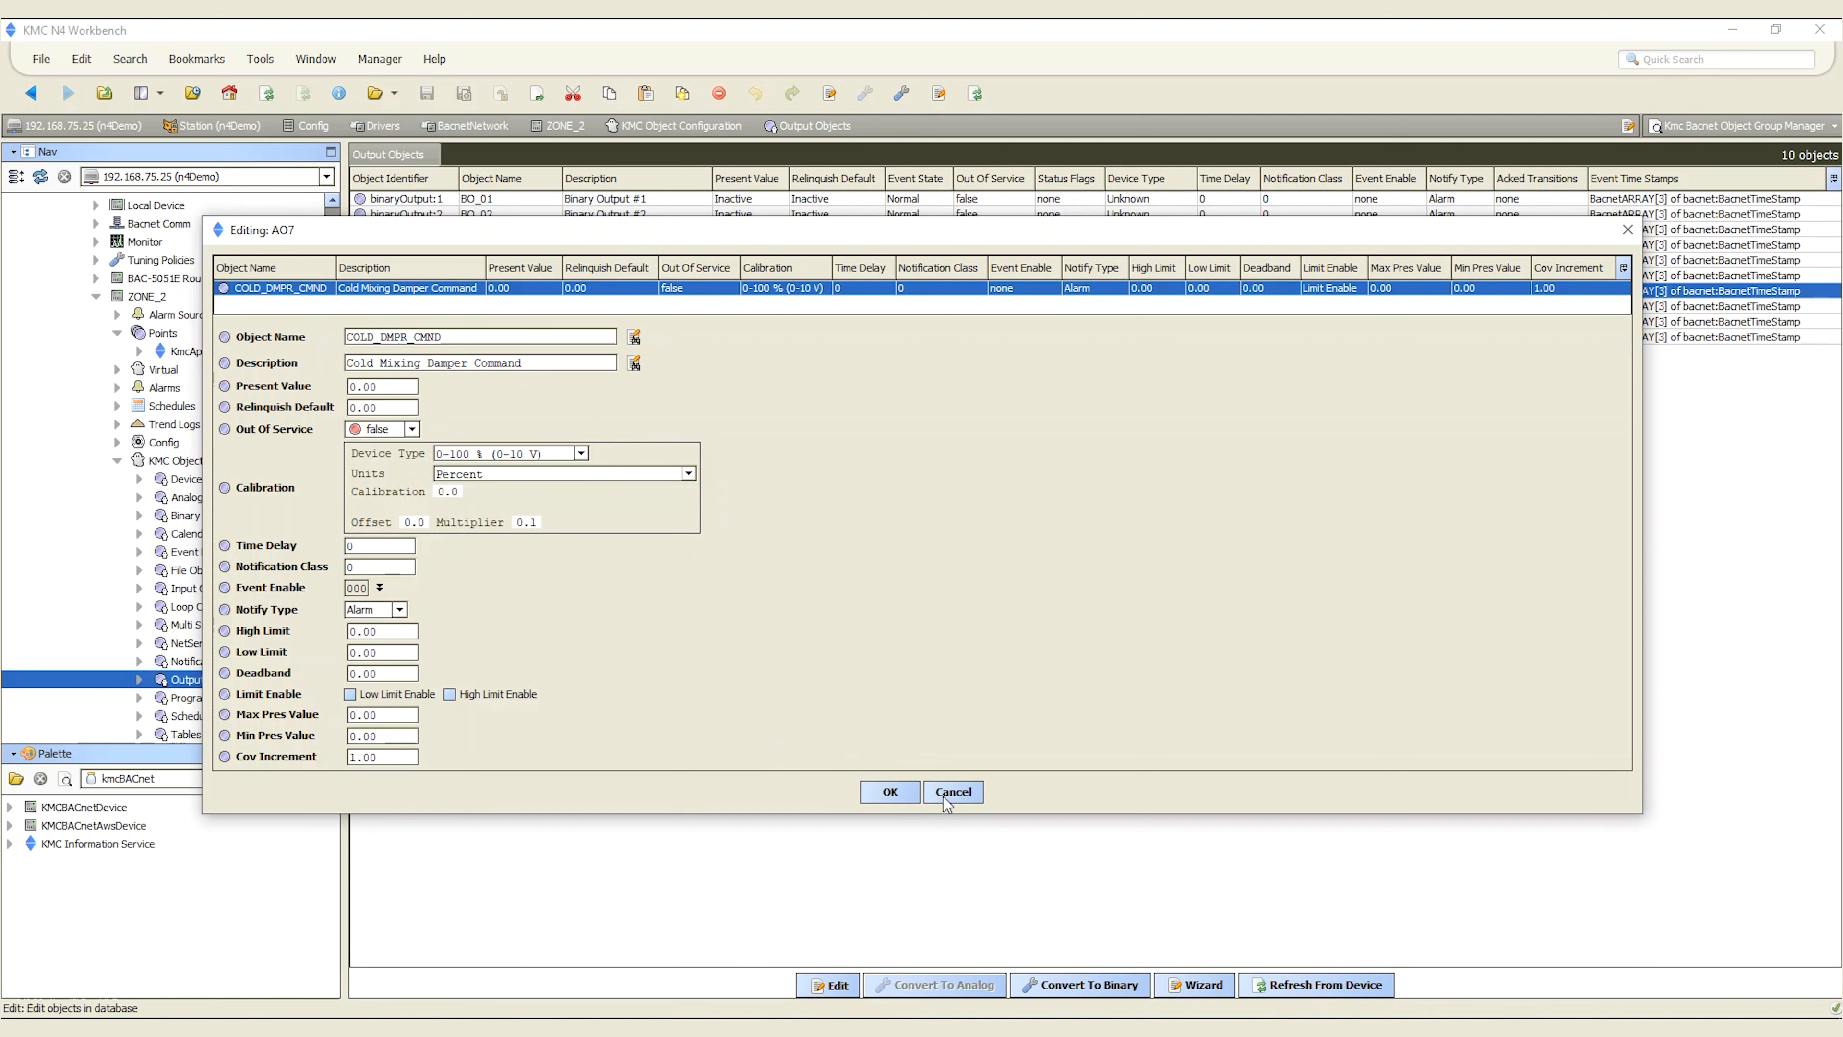
pyautogui.click(952, 791)
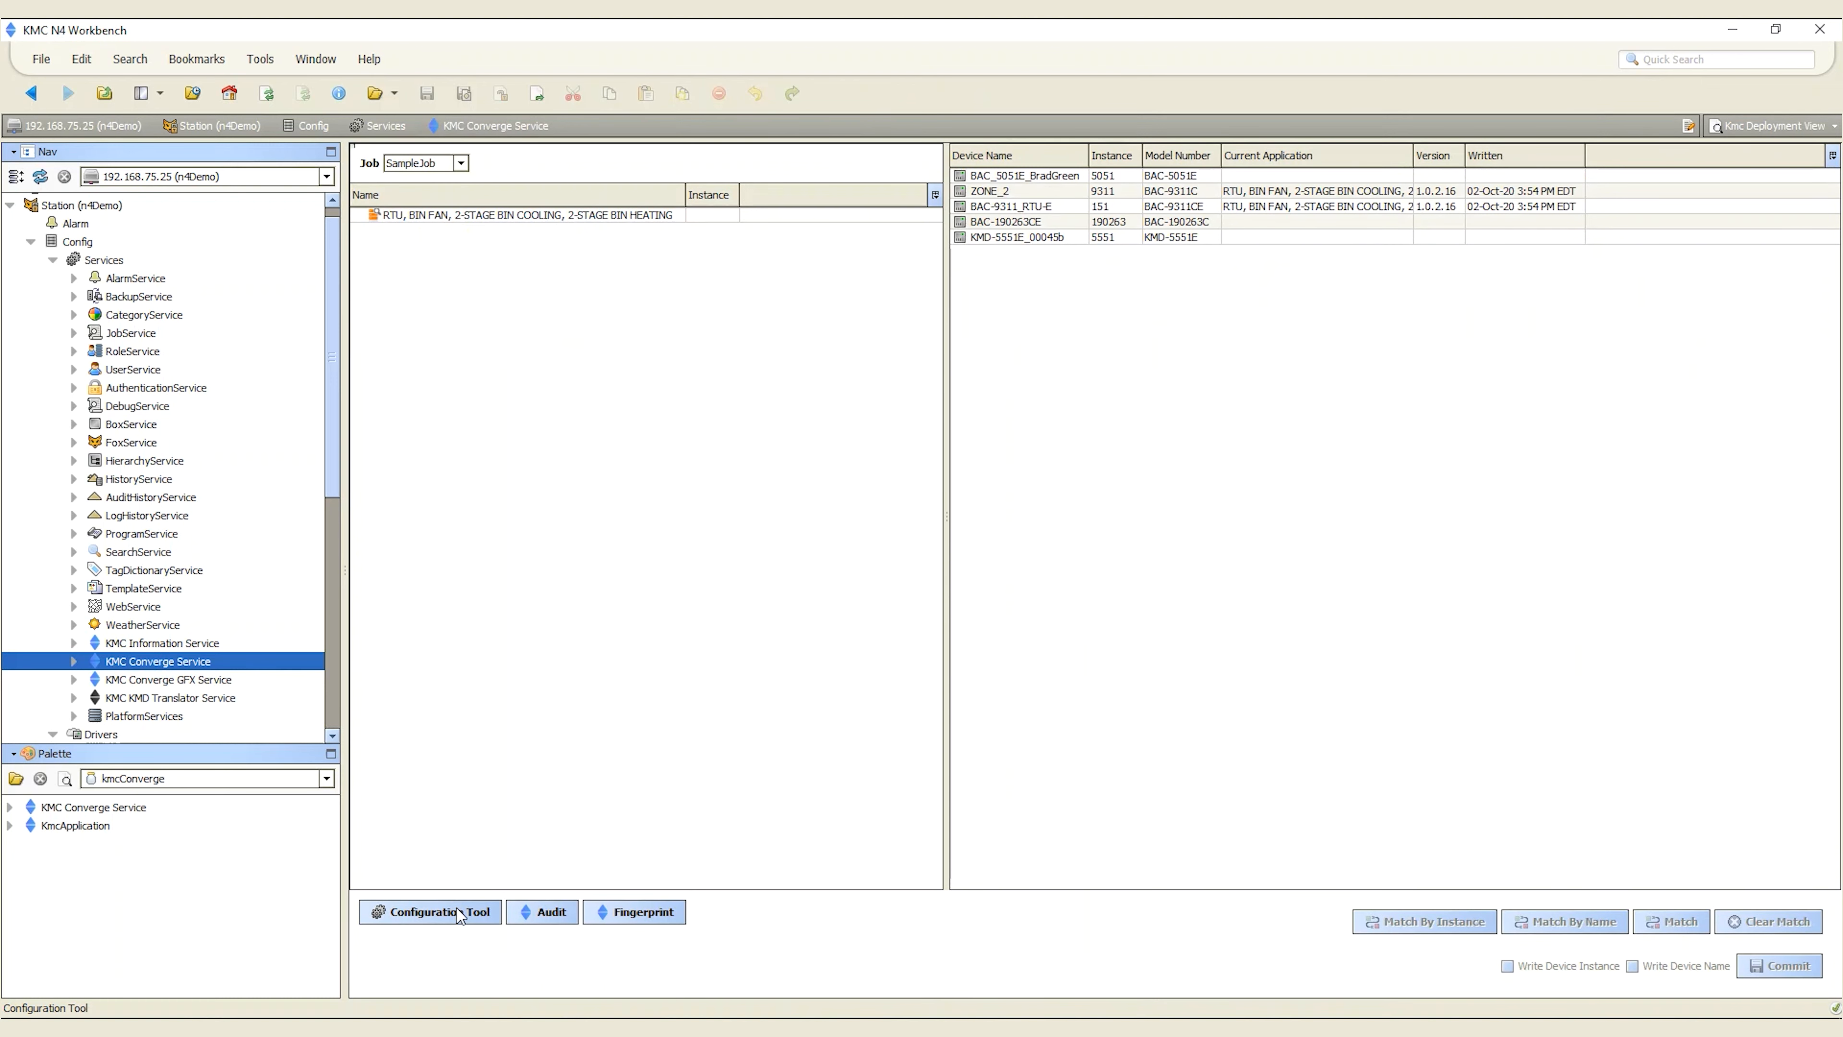
# Browse the Converge application library filtered to Configurable applications, then return to the device list
pyautogui.click(429, 911)
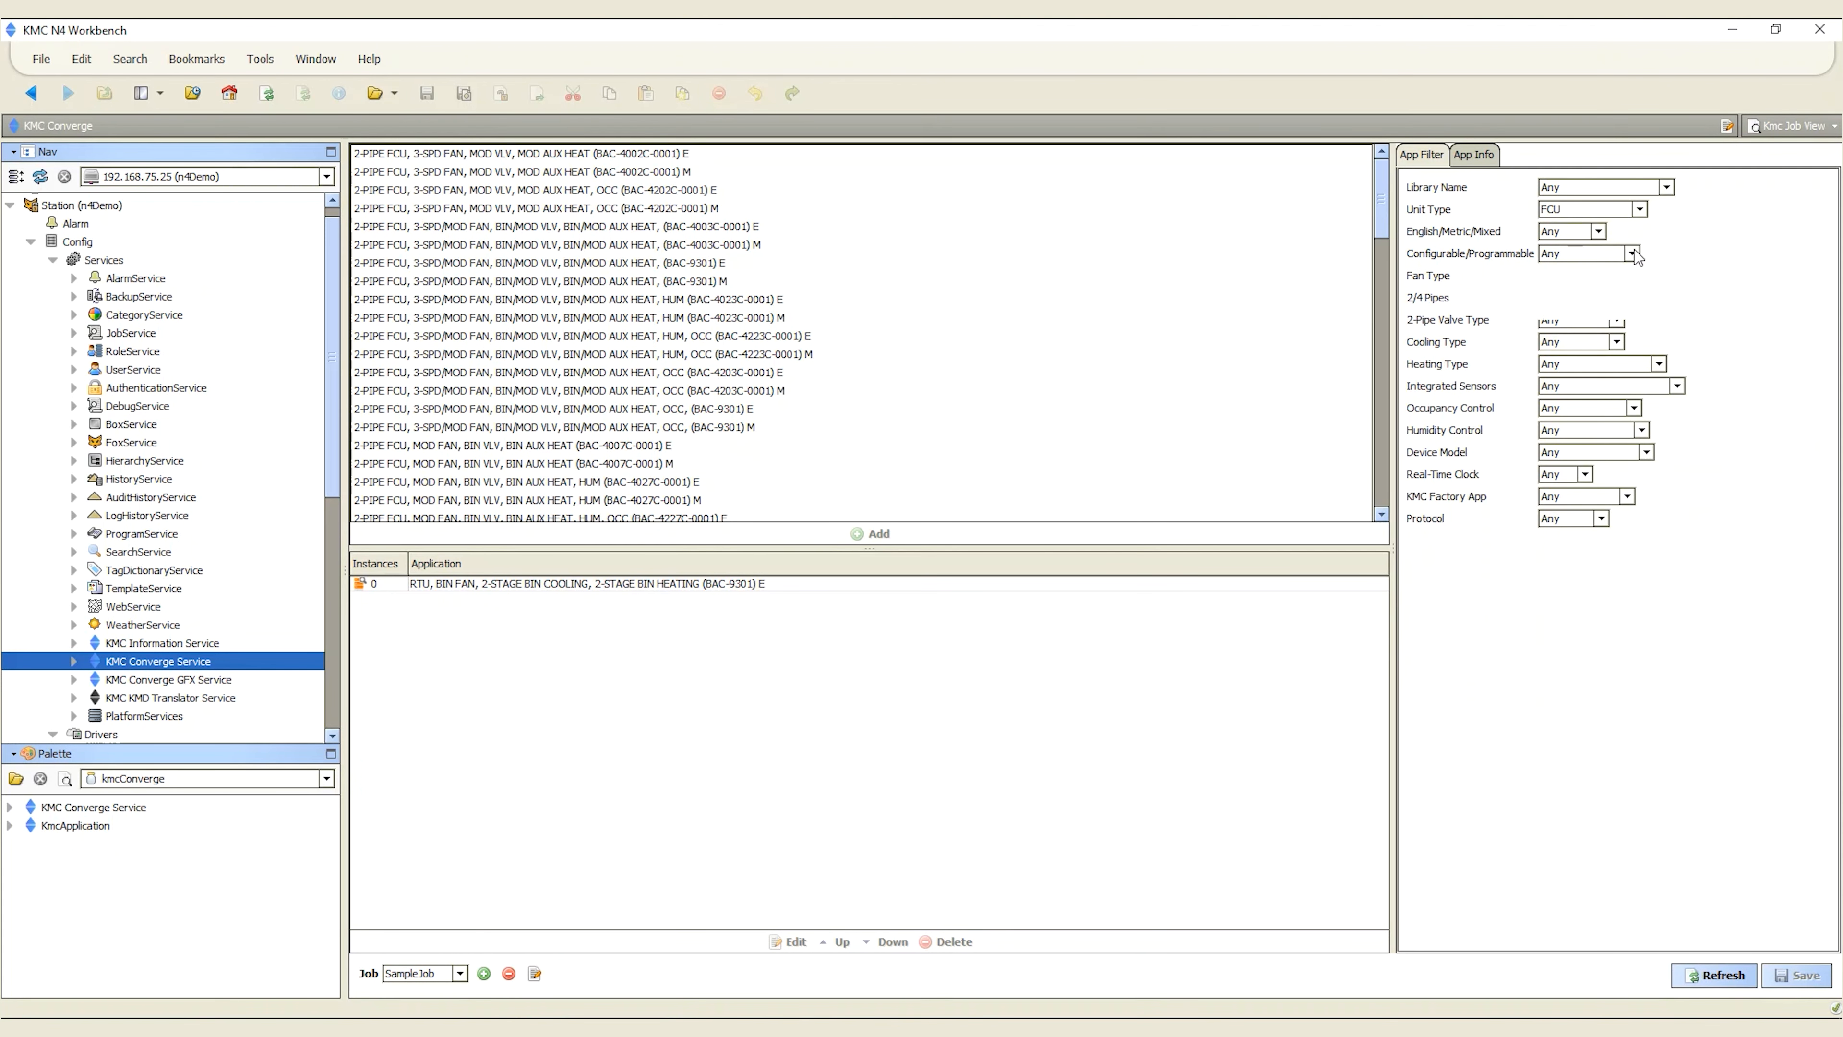
pyautogui.click(1629, 252)
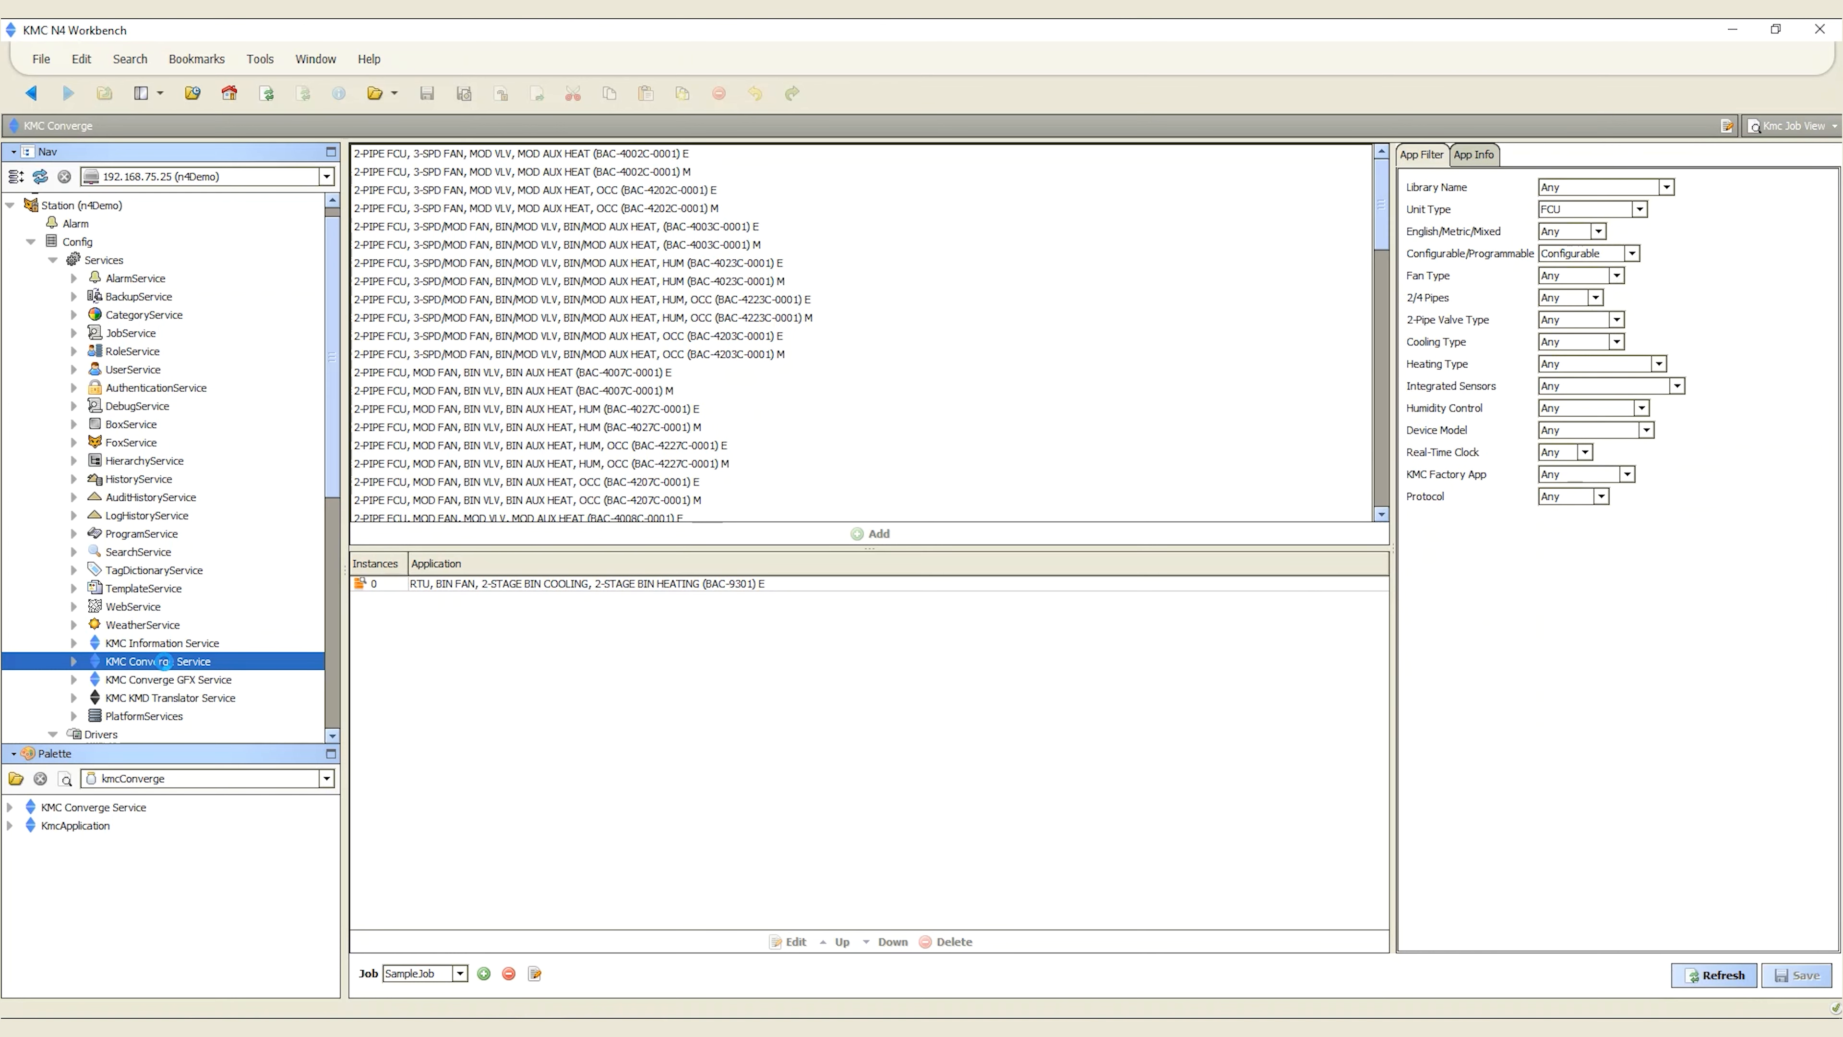
pyautogui.click(641, 912)
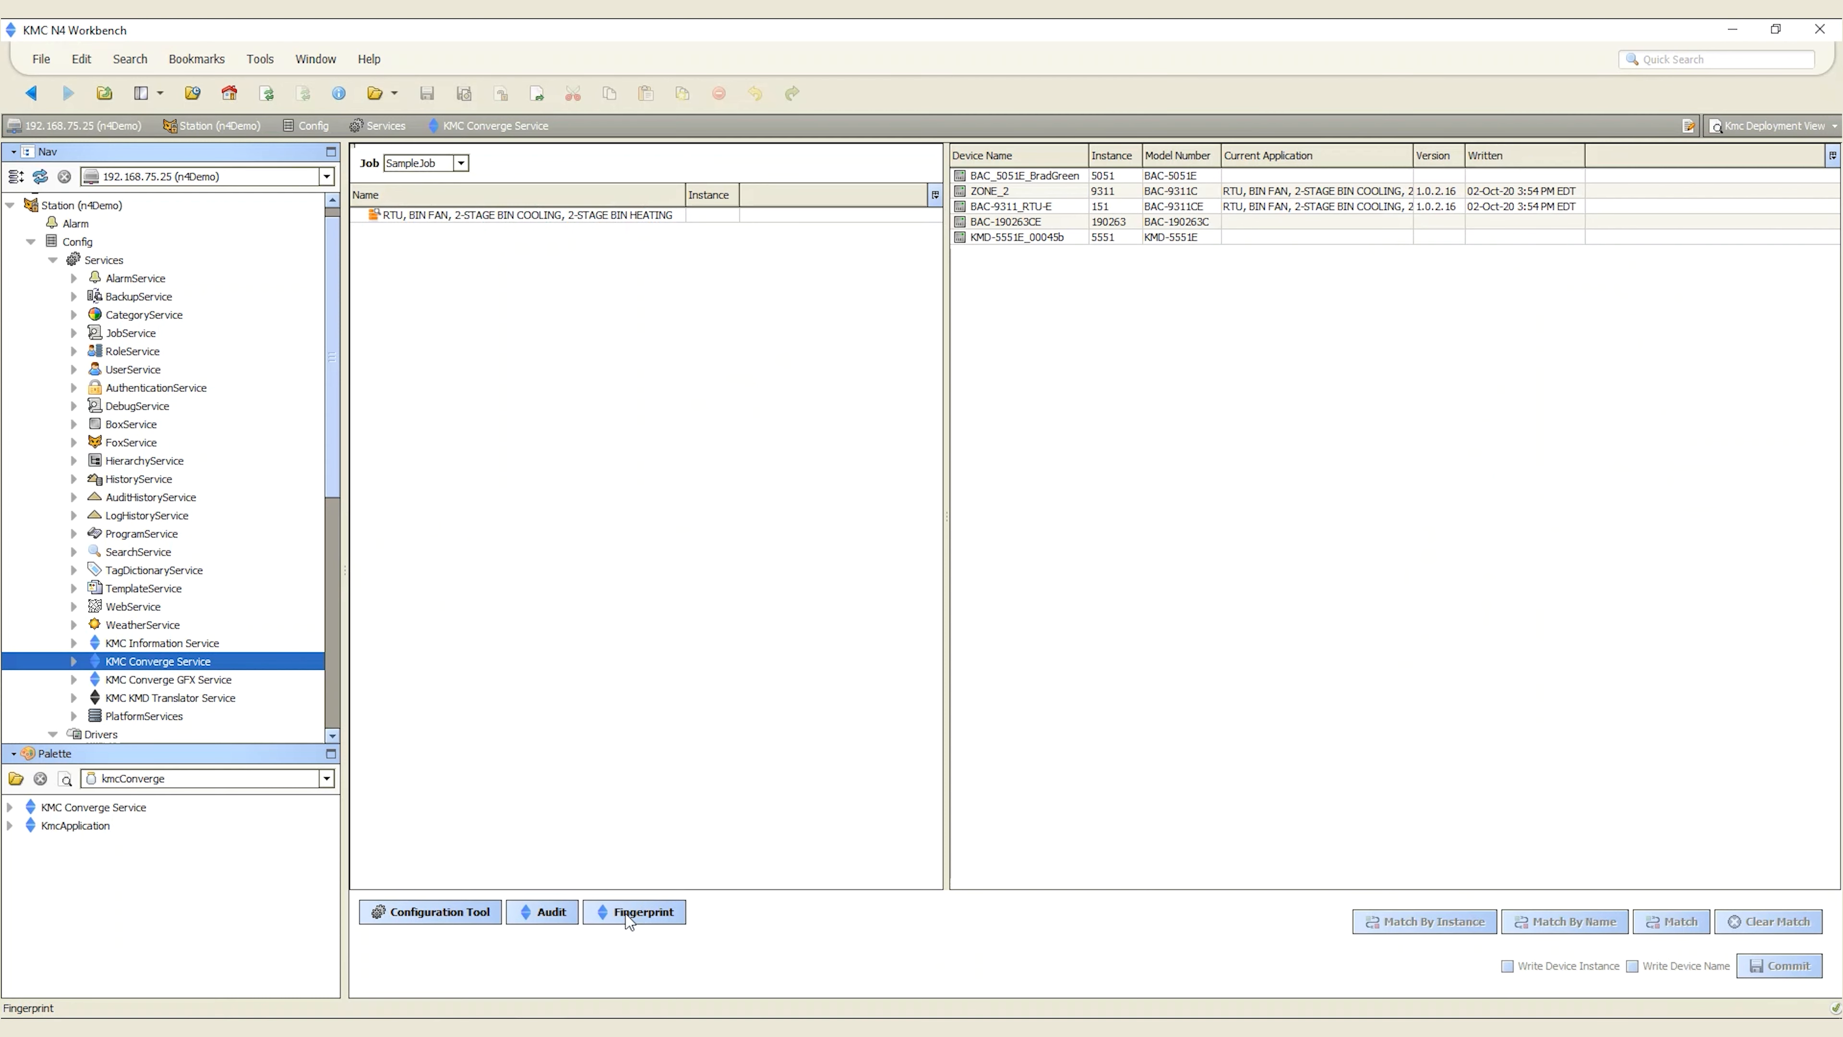
# View the device application audit, then switch to the Converge GFX graphics service
pyautogui.click(541, 911)
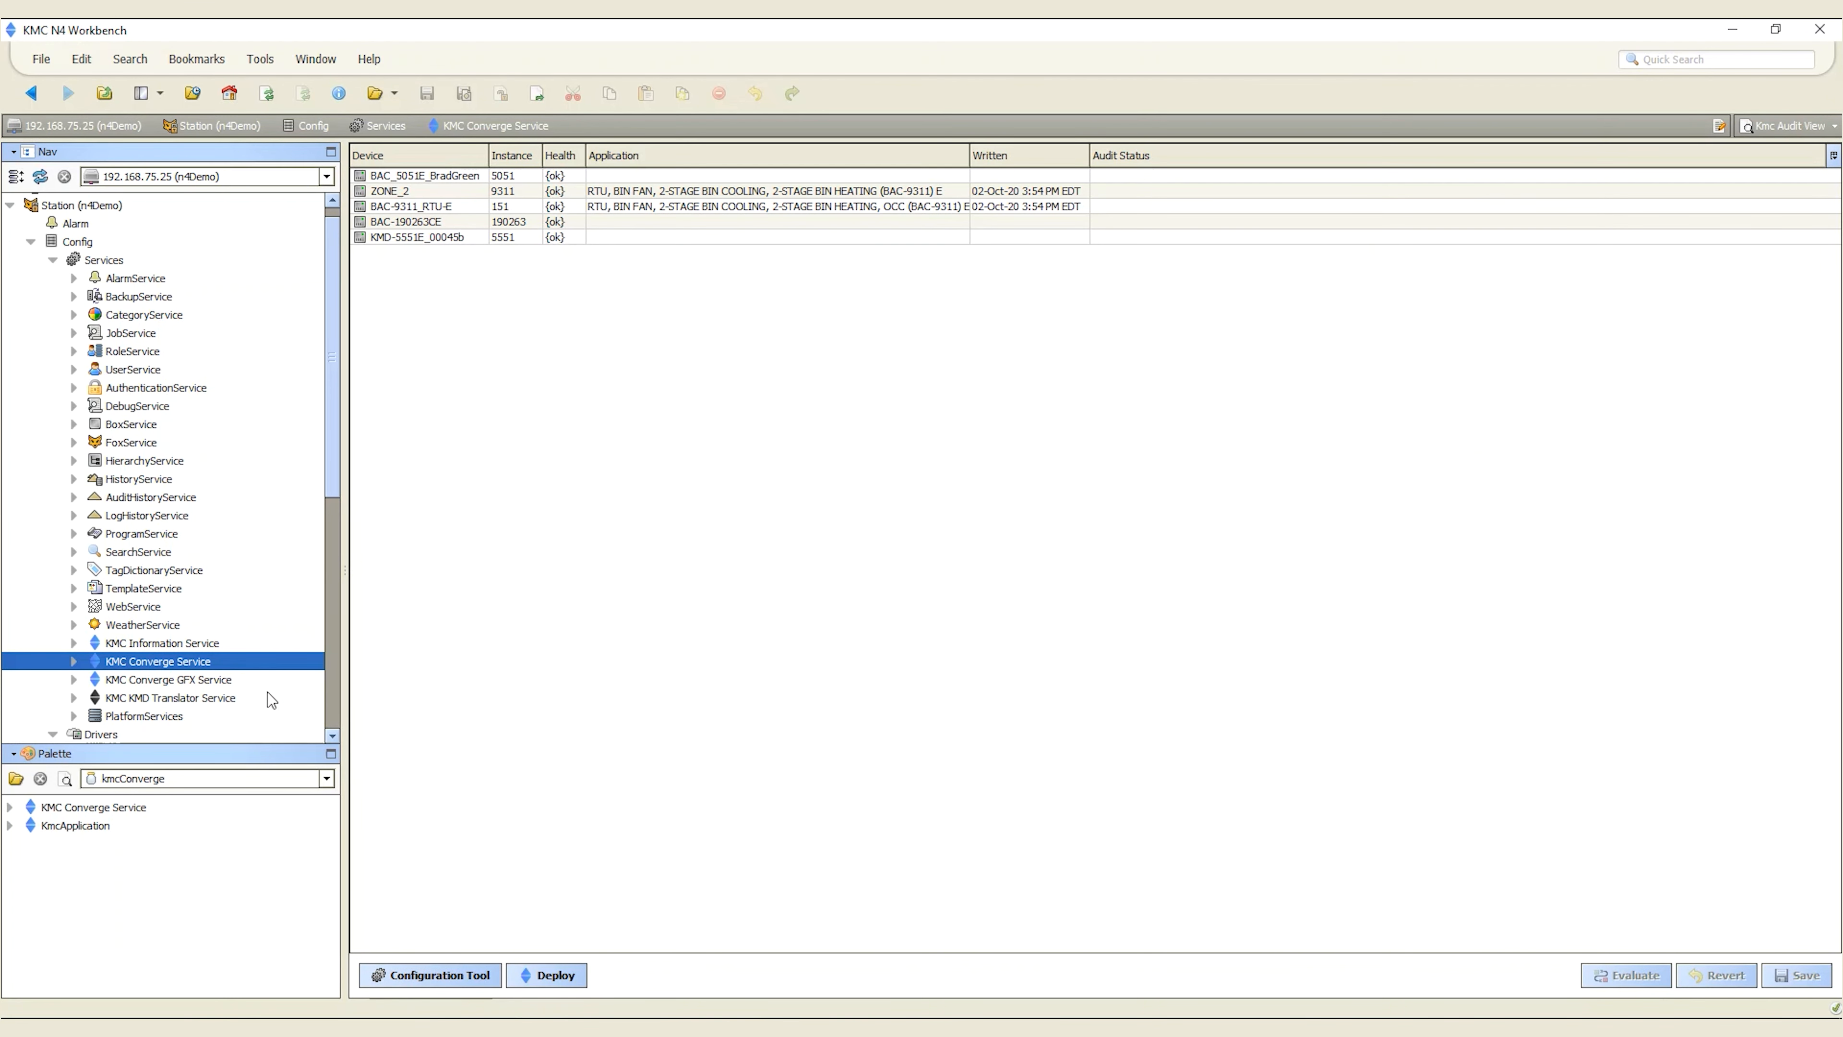
pyautogui.click(168, 679)
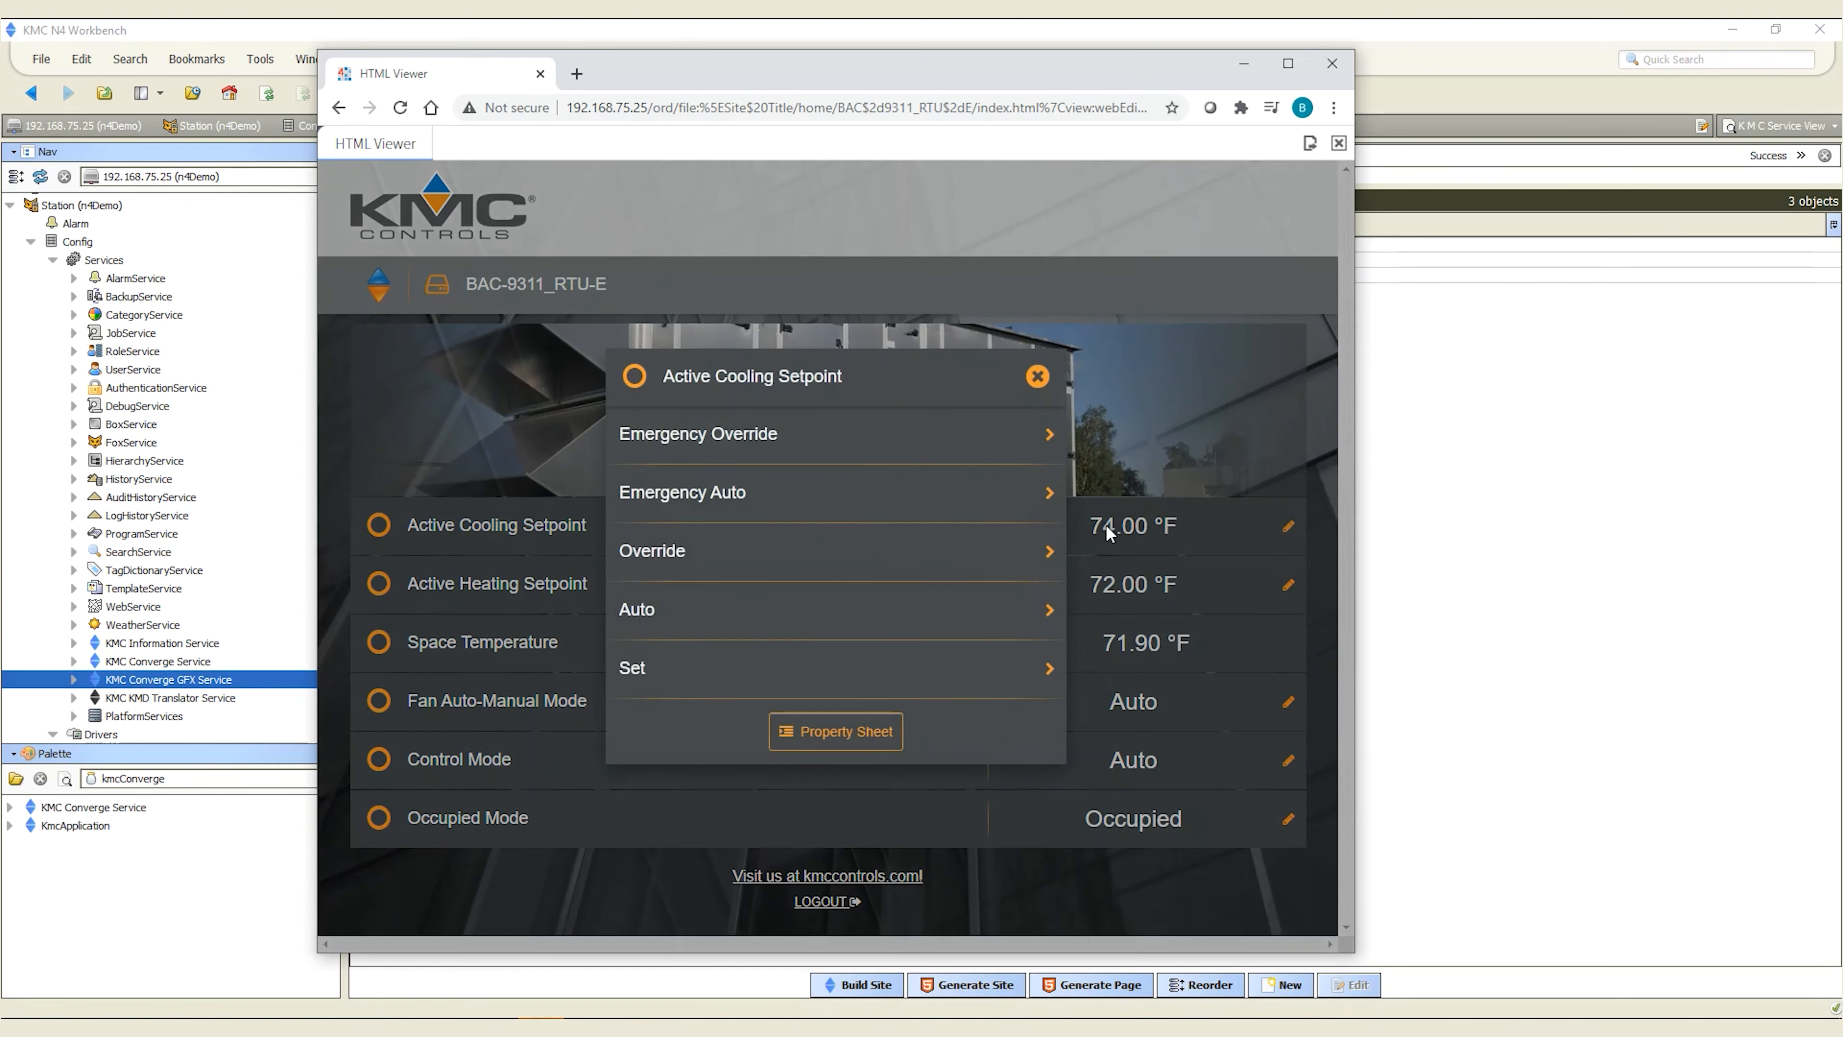
# Close the RTU graphics HTML viewer and show the KMD Translator Service with its licensed KMD-5551E device
pyautogui.click(1331, 63)
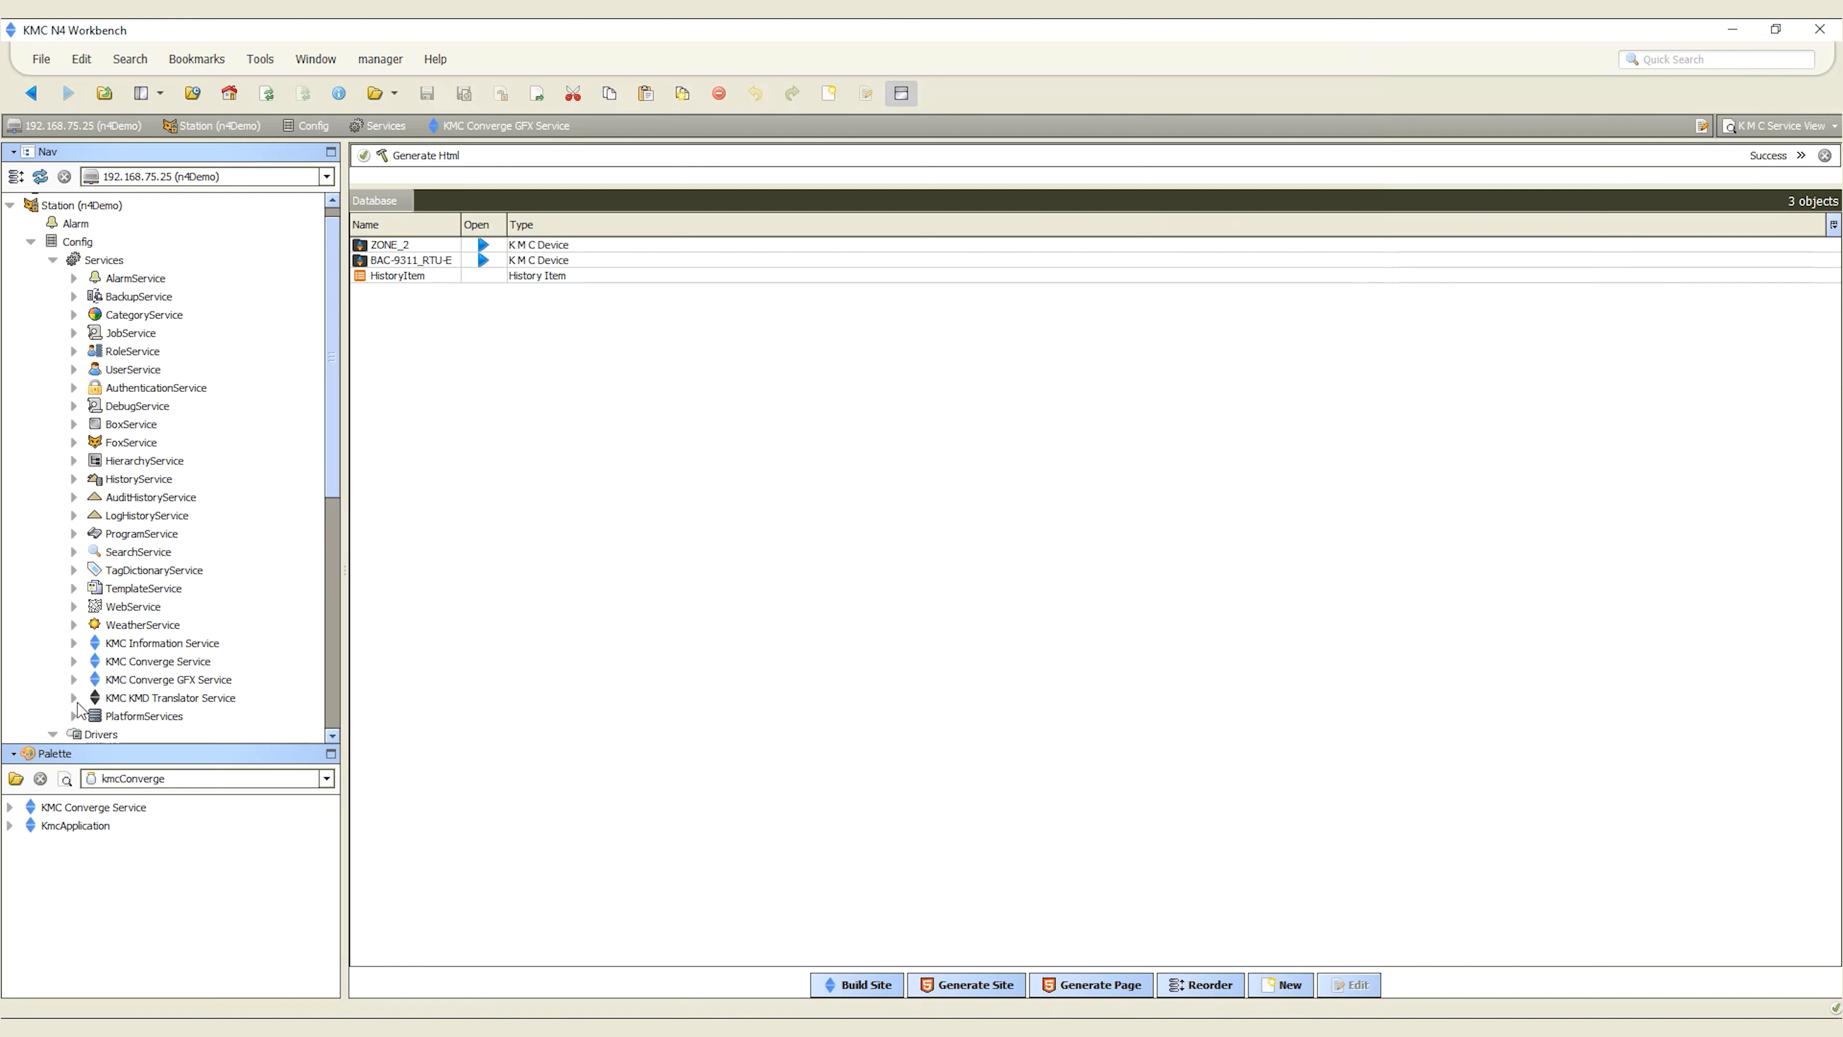
pyautogui.moveTo(79, 708)
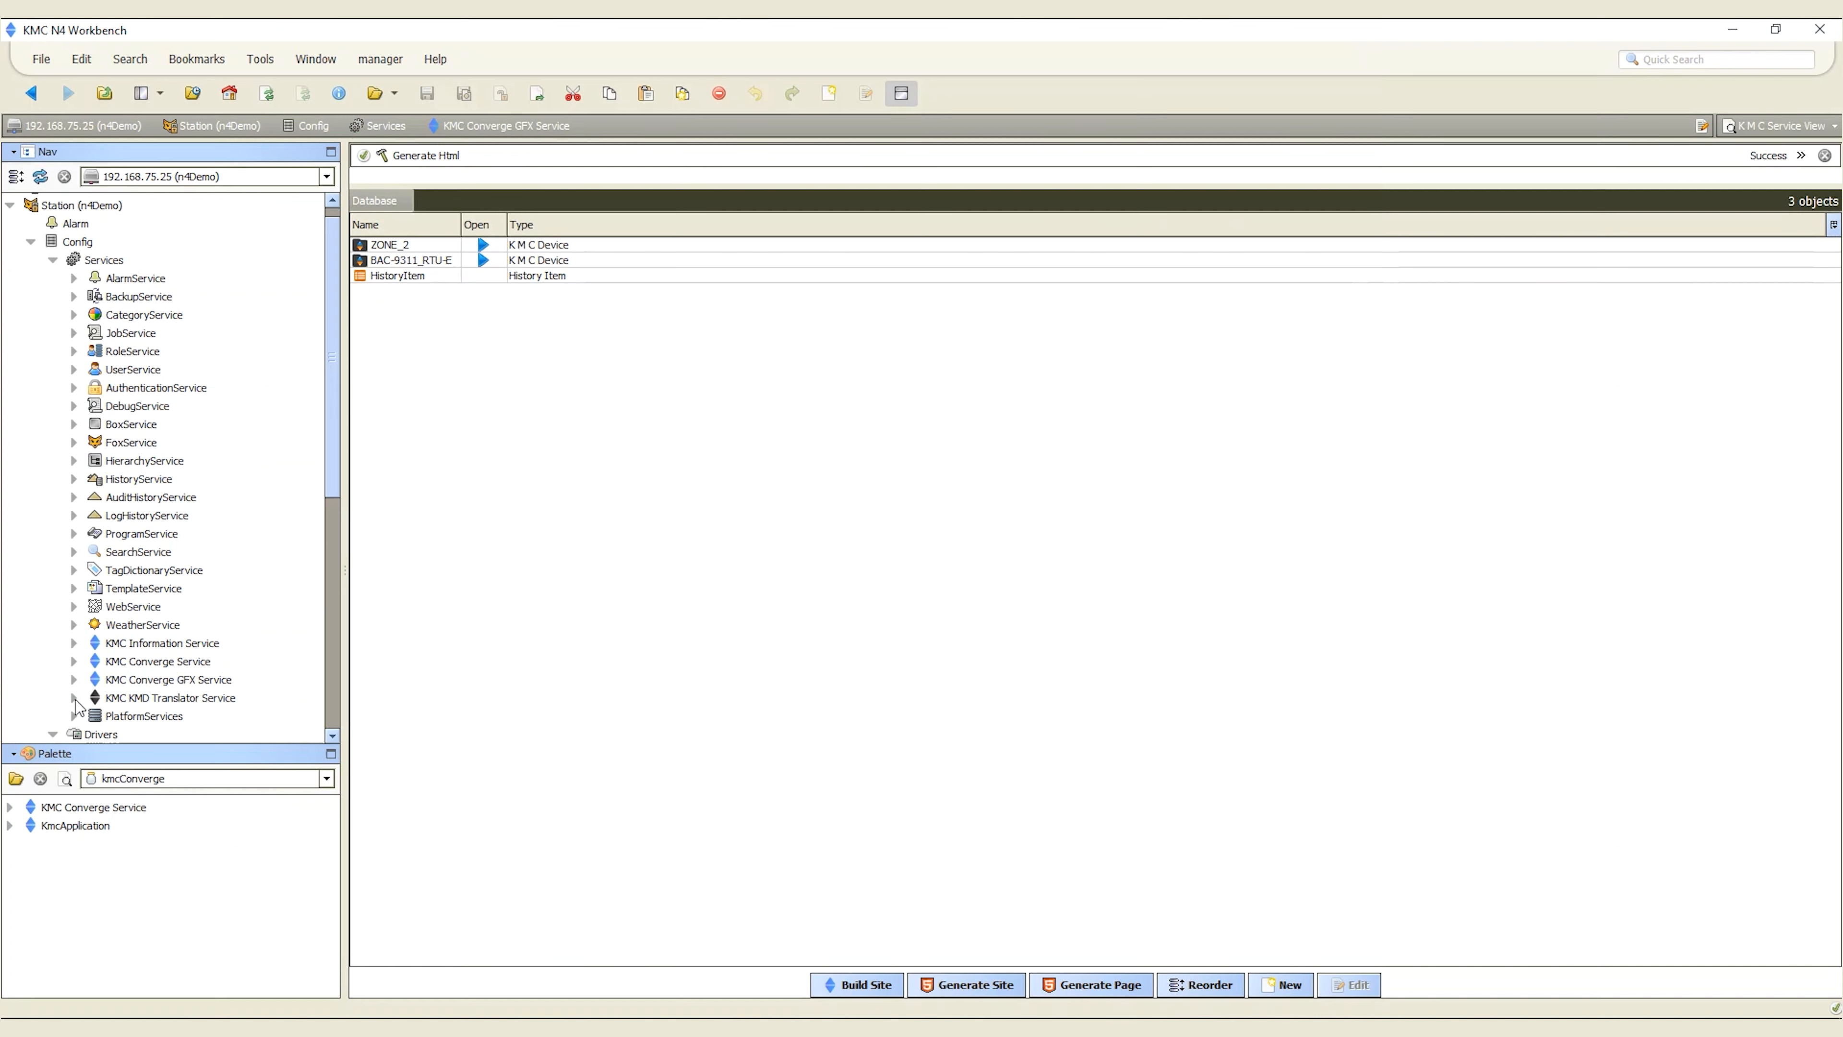
pyautogui.click(171, 697)
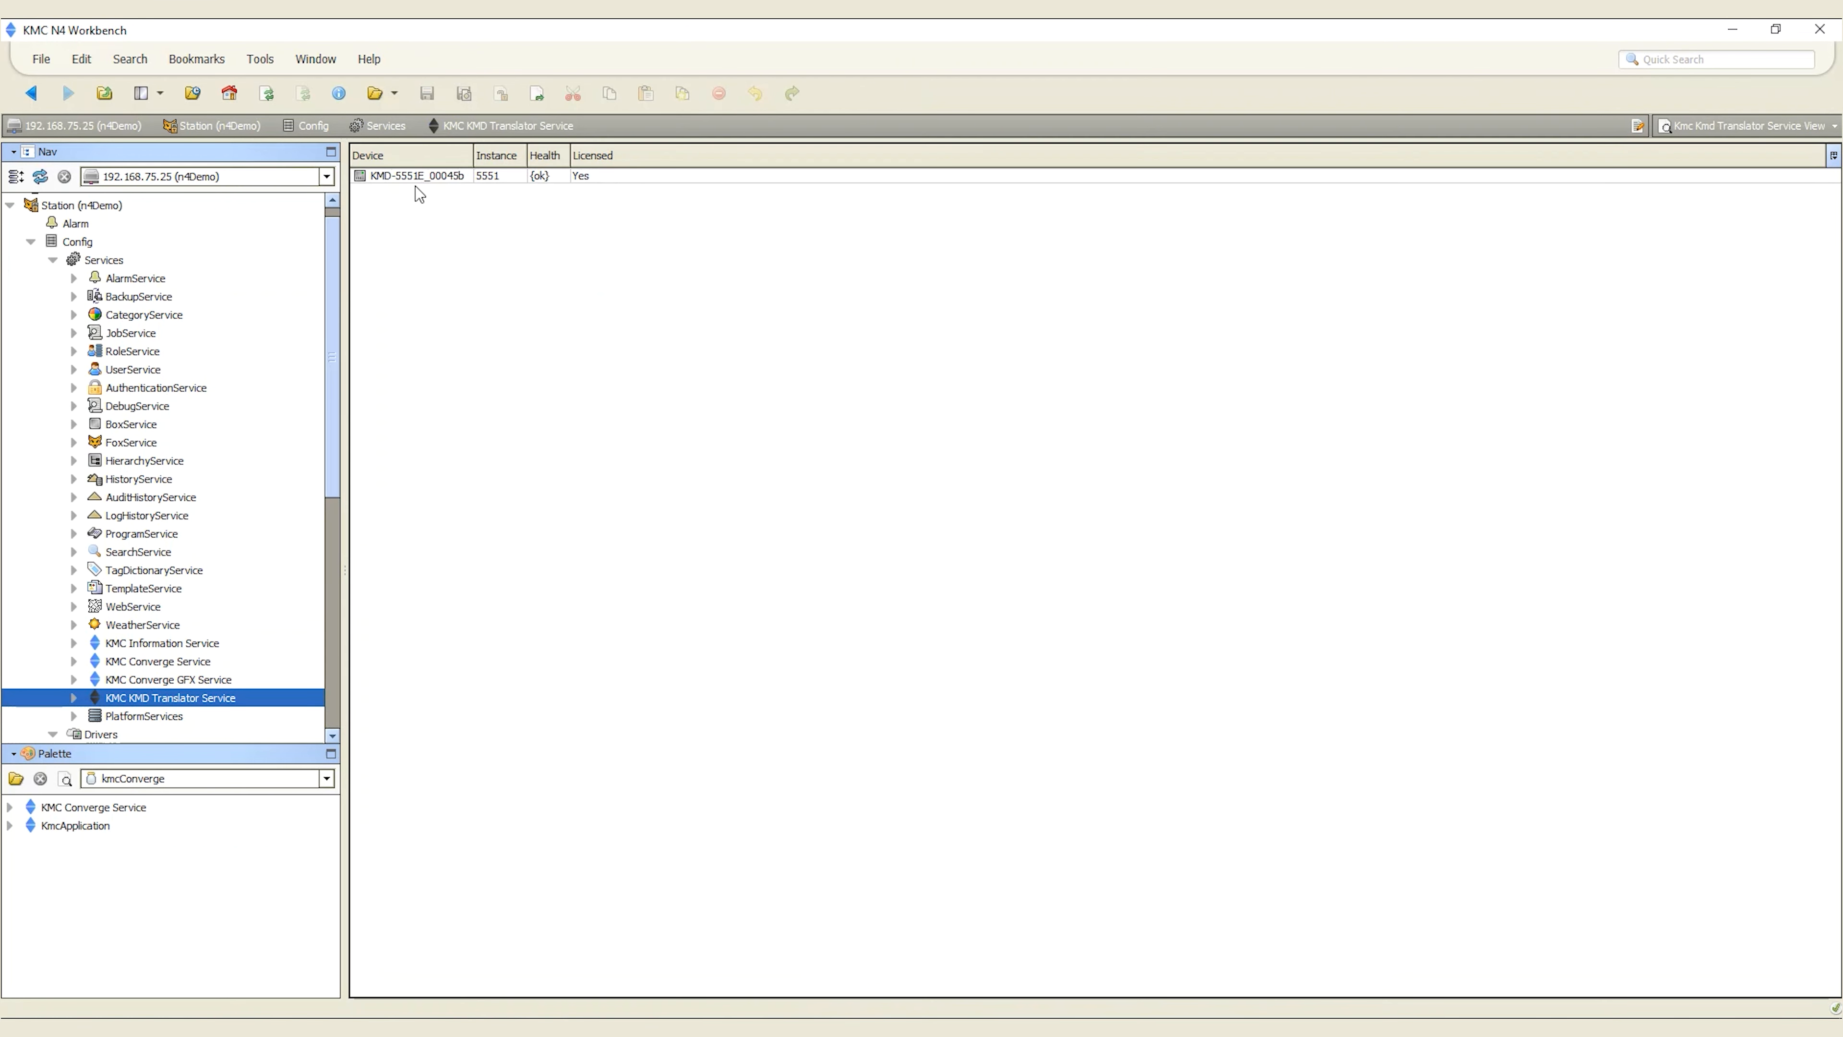